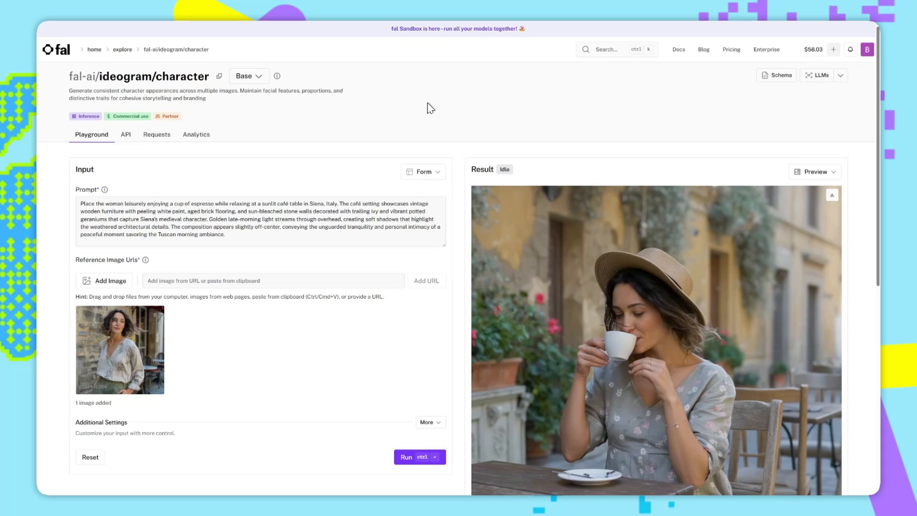
Expand the additional settings and view the rendering speed choices, currently Balanced.
scroll("down", 3)
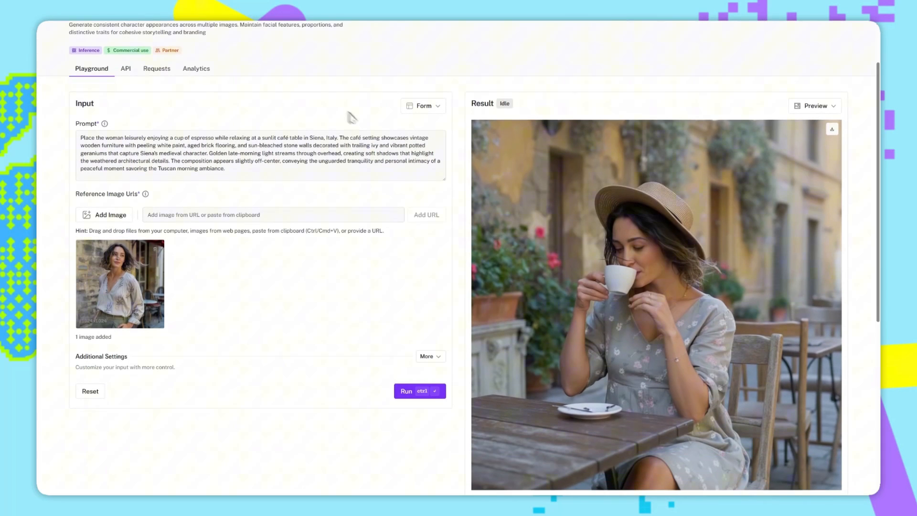
mouse_move(318, 86)
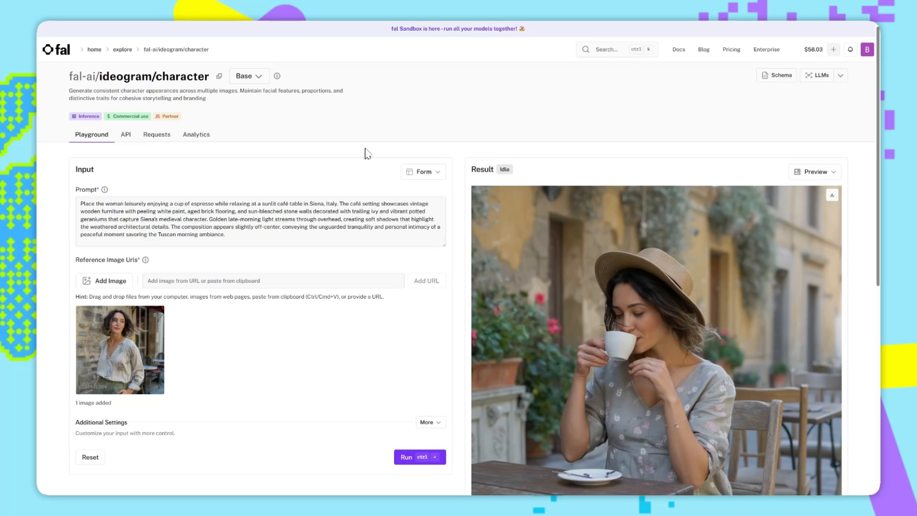
scroll("down", 3)
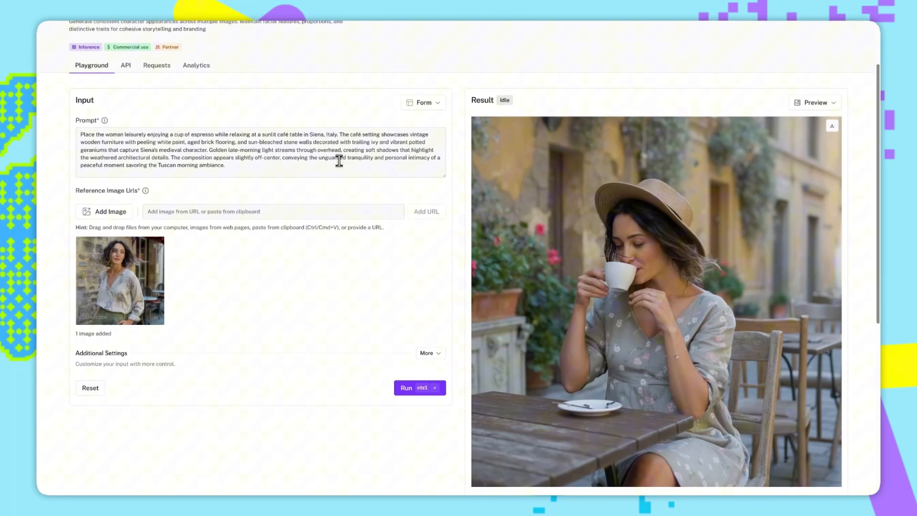
left_click(427, 352)
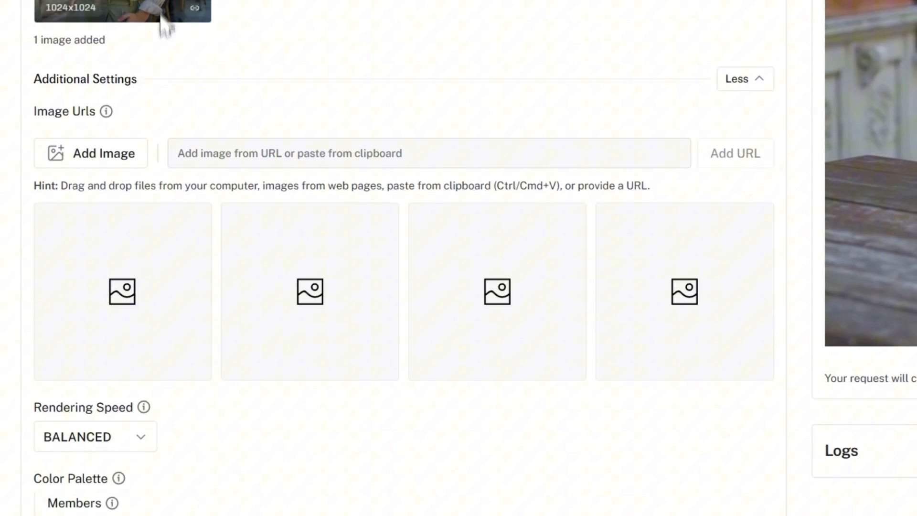
mouse_move(122, 292)
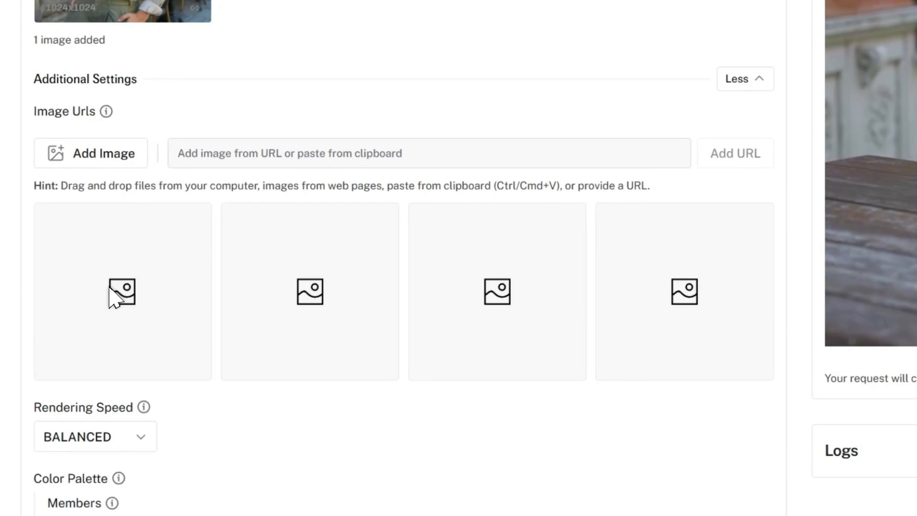
scroll("down", 3)
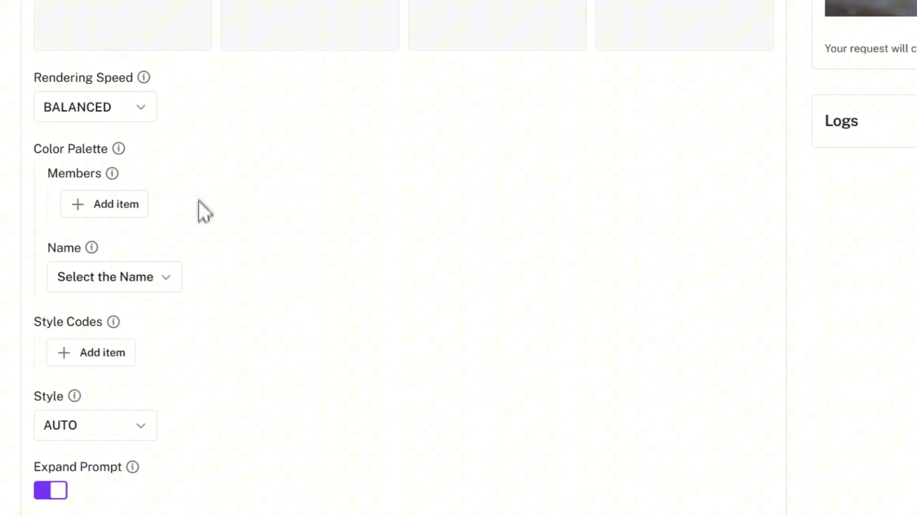
left_click(94, 107)
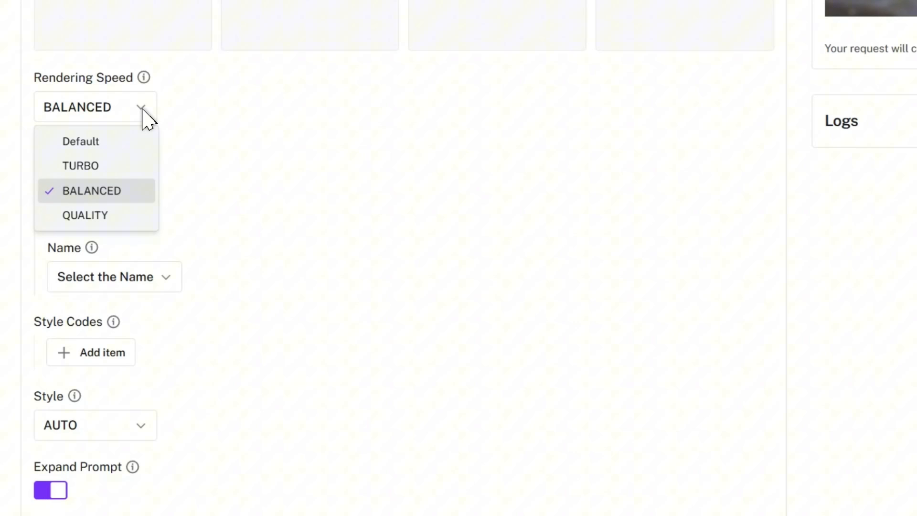
mouse_move(127, 199)
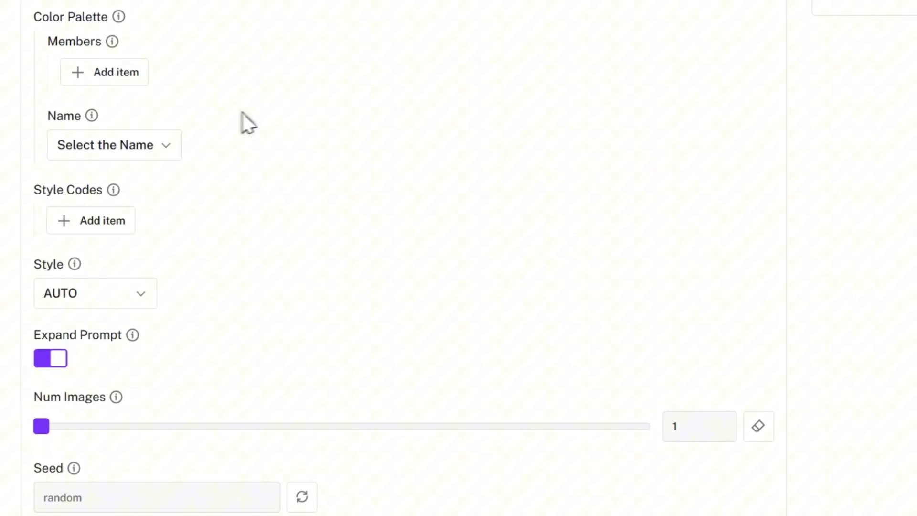
Add black and red colour palette members, each with weight 0.5.
left_click(103, 72)
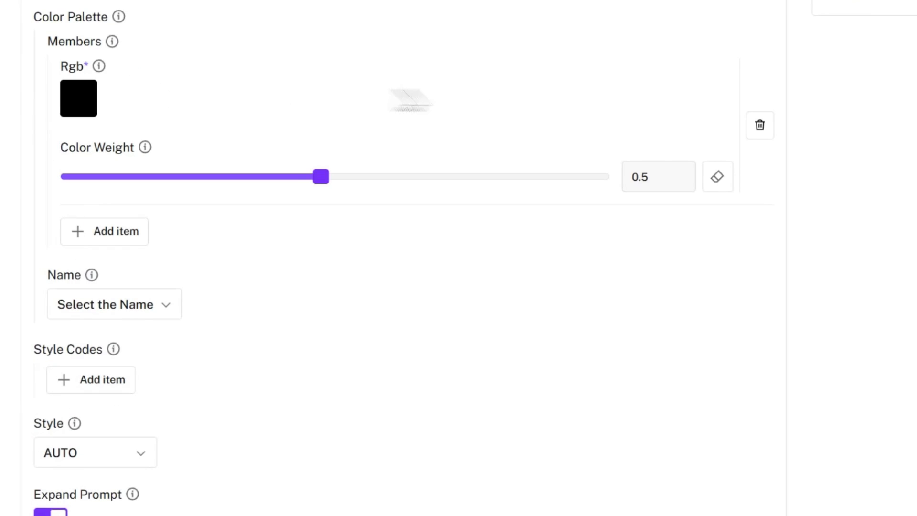
left_click(104, 230)
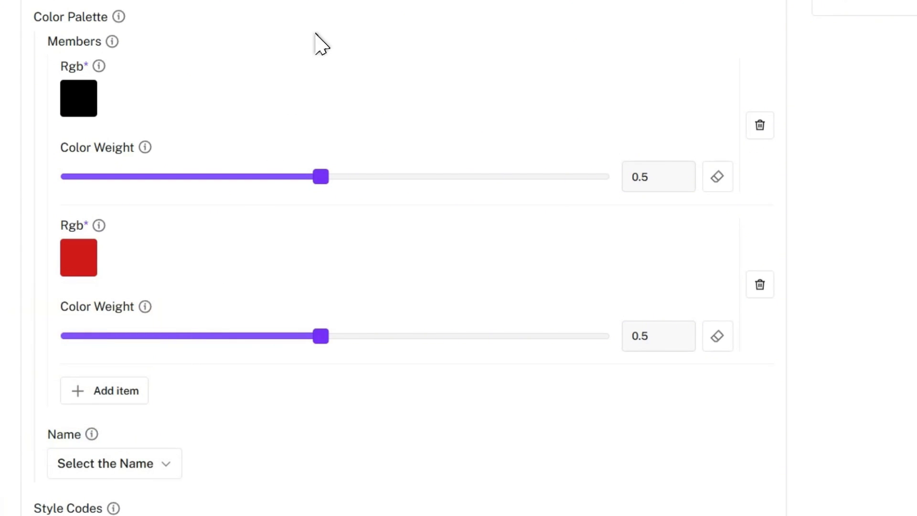
scroll("down", 3)
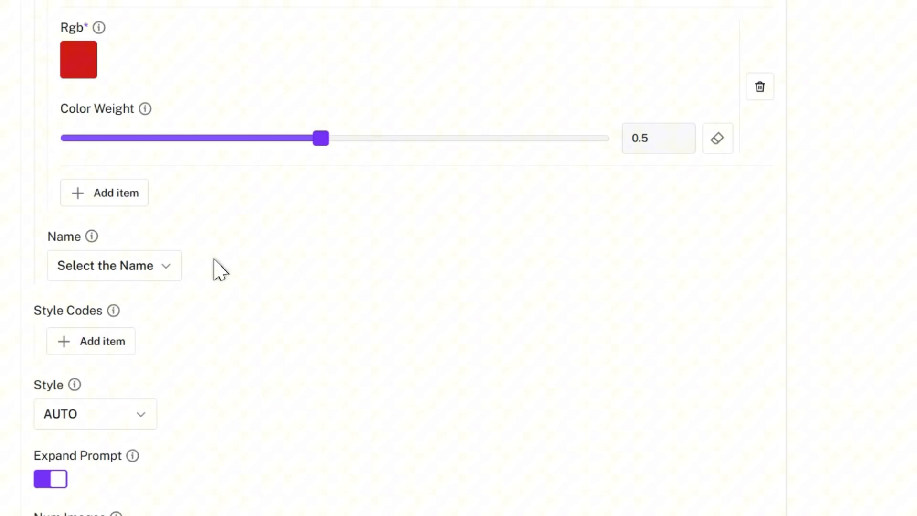
left_click(114, 266)
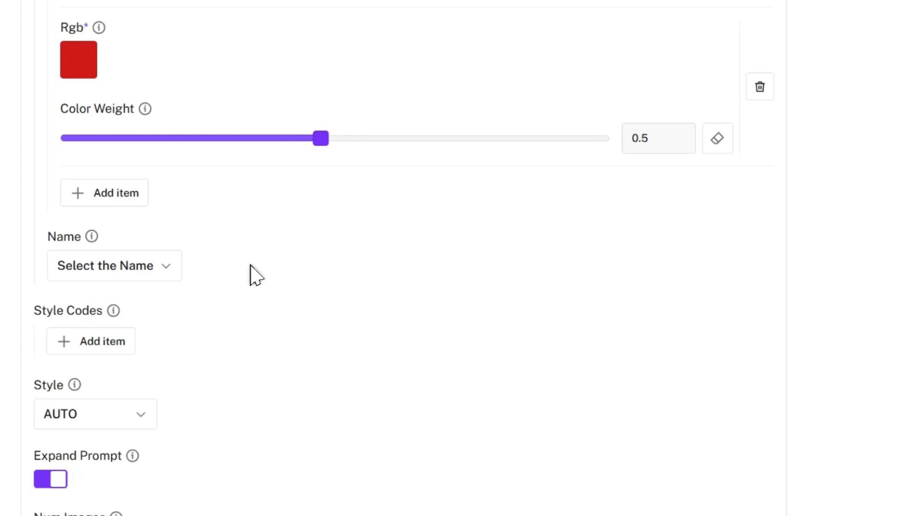
scroll("down", 3)
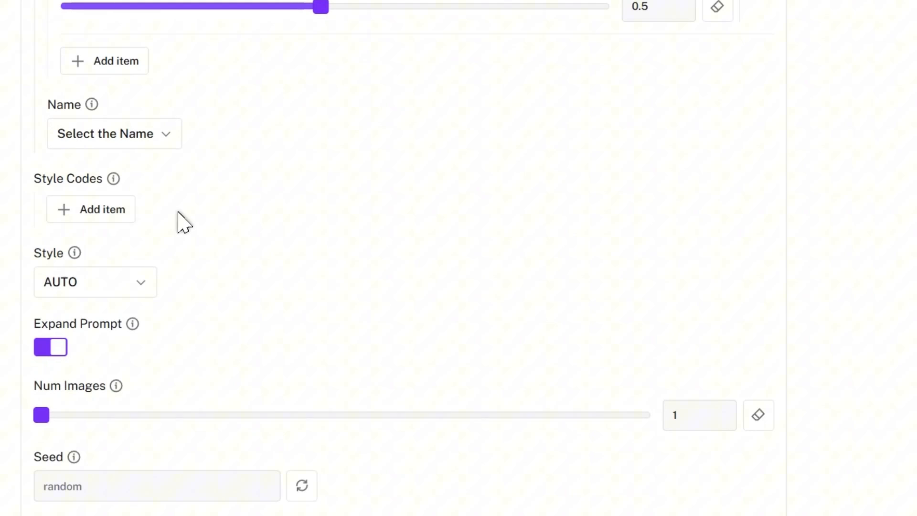
mouse_move(177, 218)
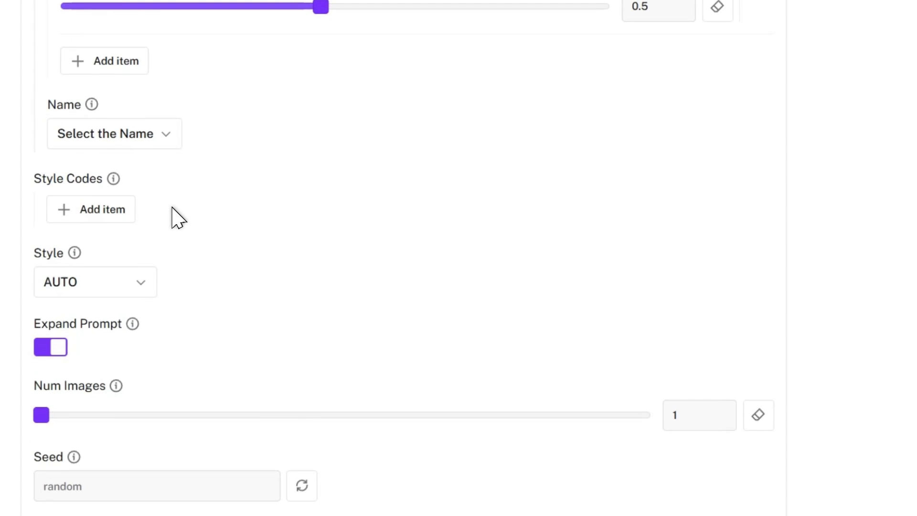
scroll("down", 3)
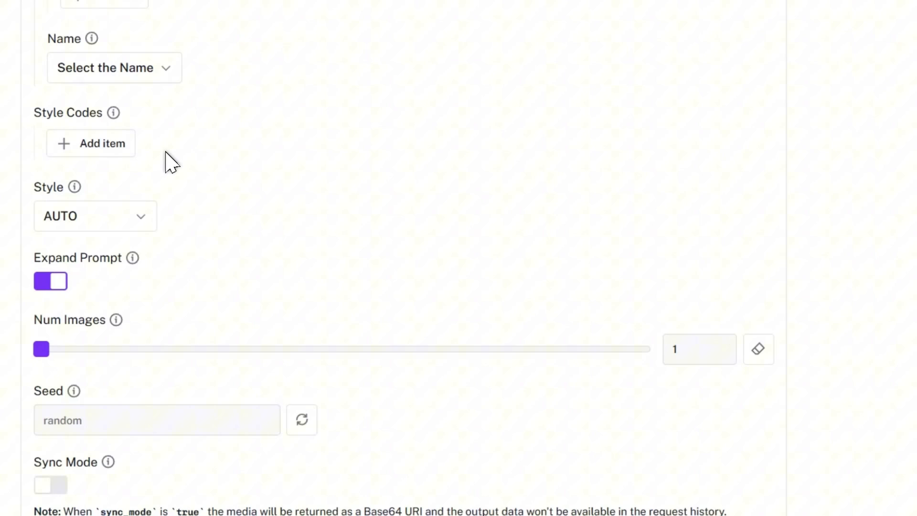
left_click(95, 216)
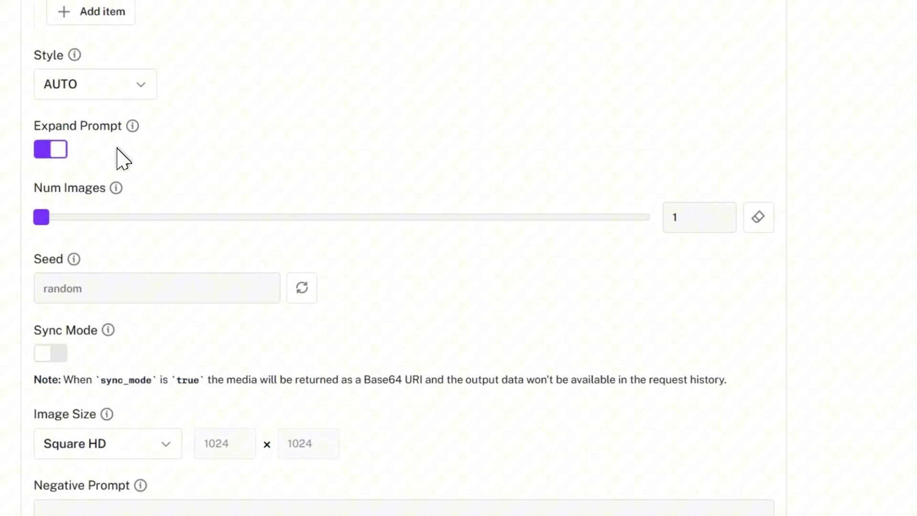
Raise the number of images per run from 1 to 4.
scroll("down", 3)
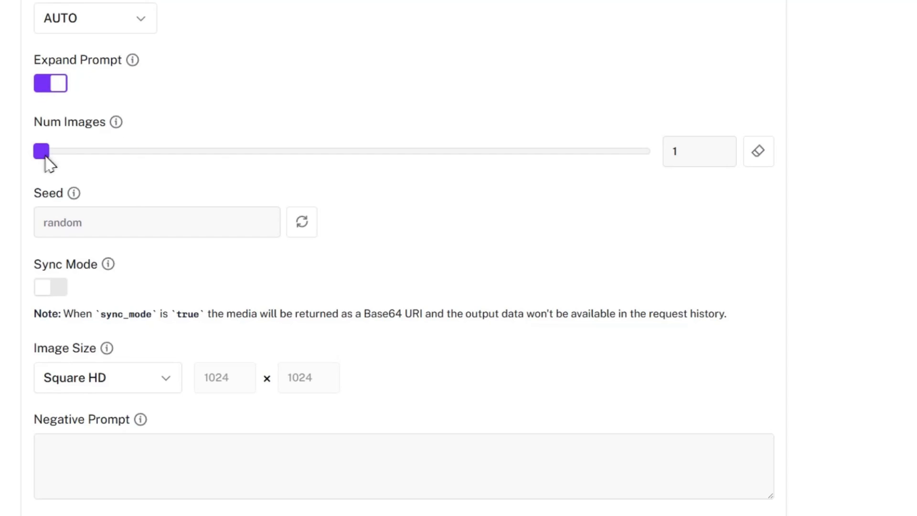
left_click_drag(39, 151, 298, 151)
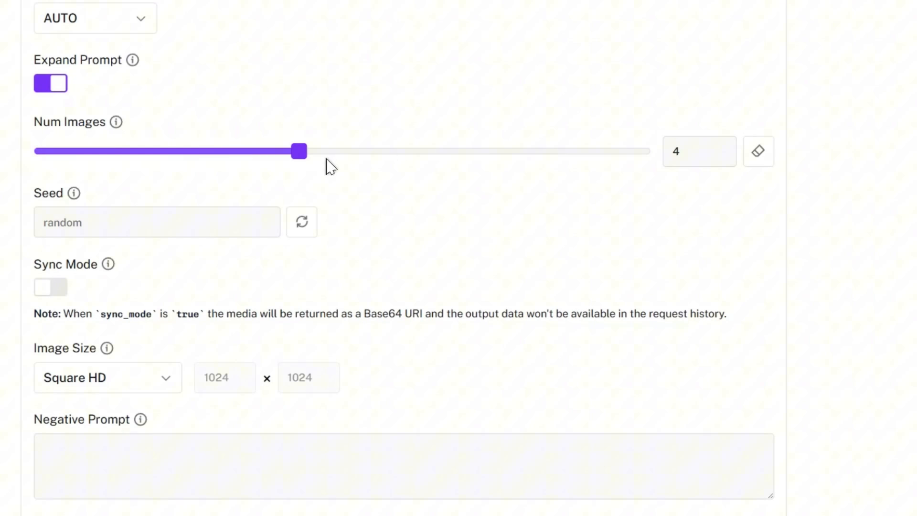
mouse_move(339, 55)
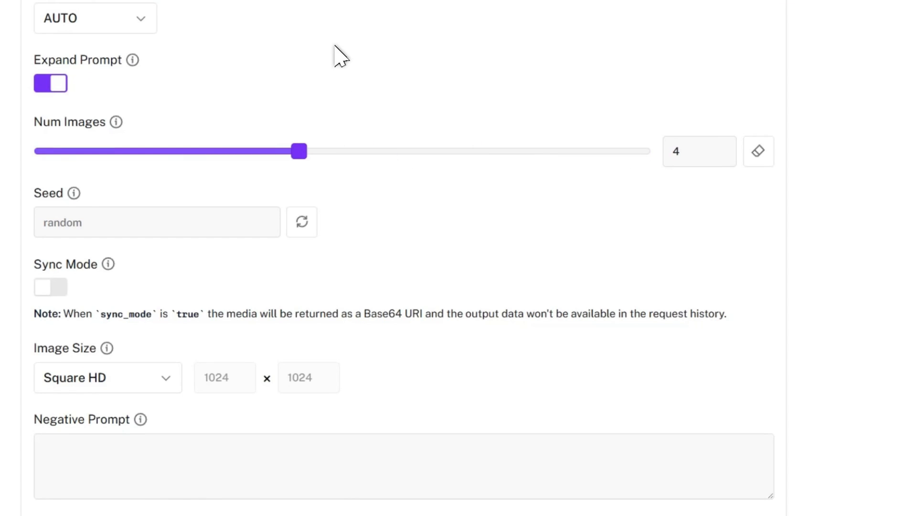
scroll("down", 3)
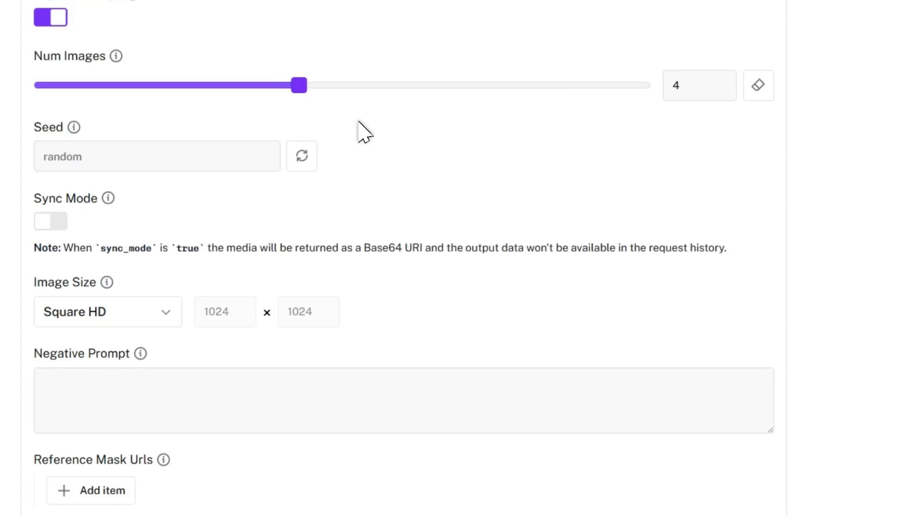
scroll("down", 3)
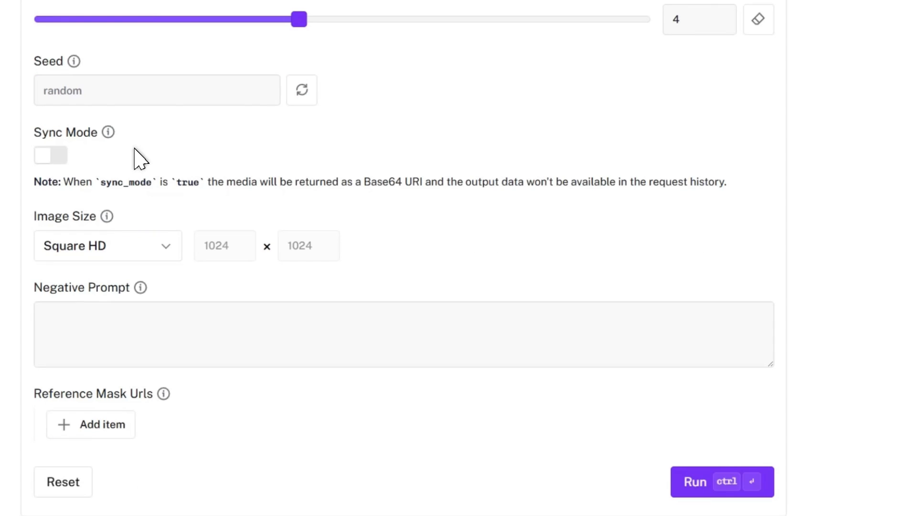
mouse_move(145, 157)
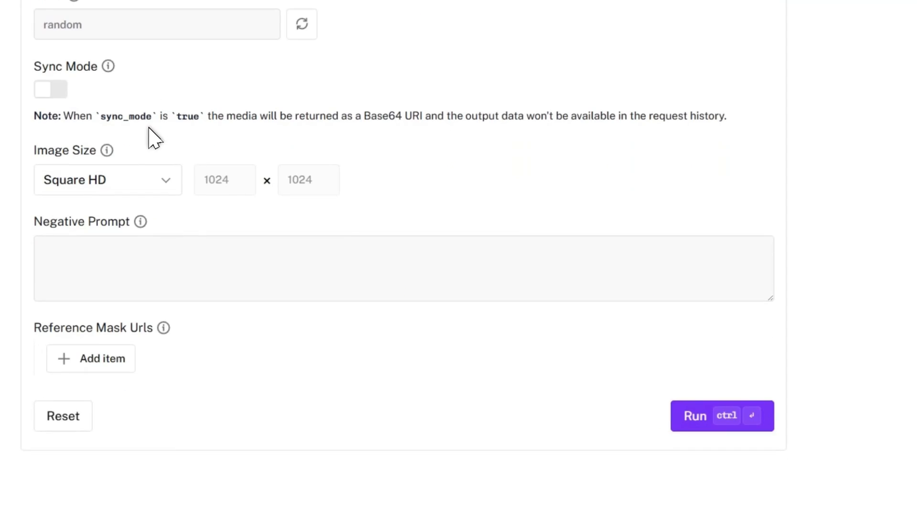
Enter 'cartoon' as the negative prompt.
left_click(107, 180)
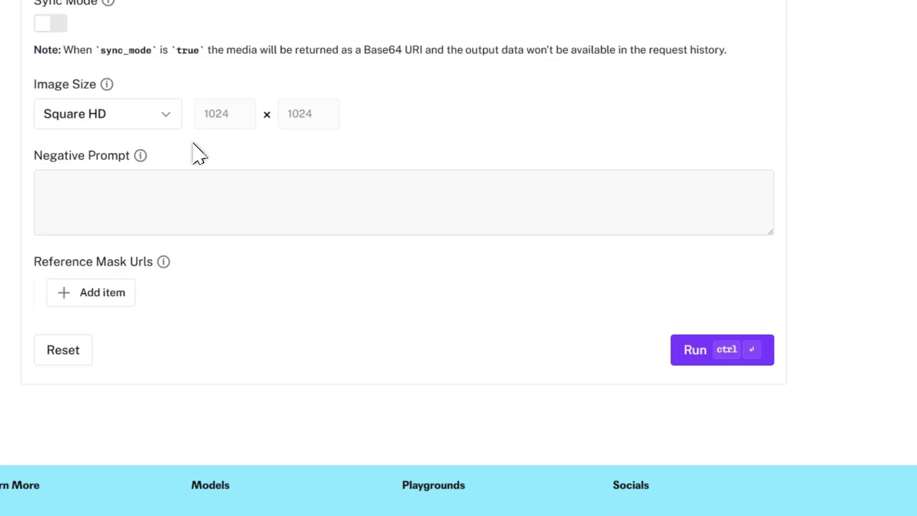
type("cartoon")
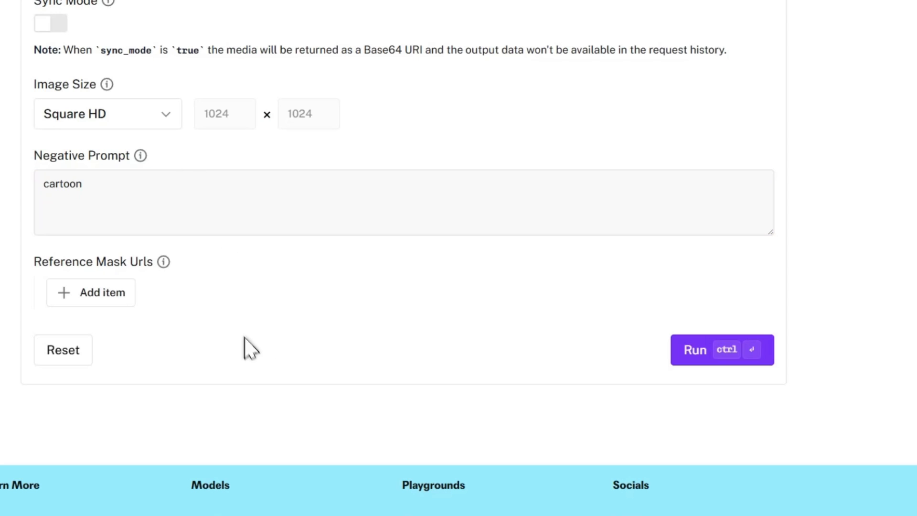
mouse_move(238, 327)
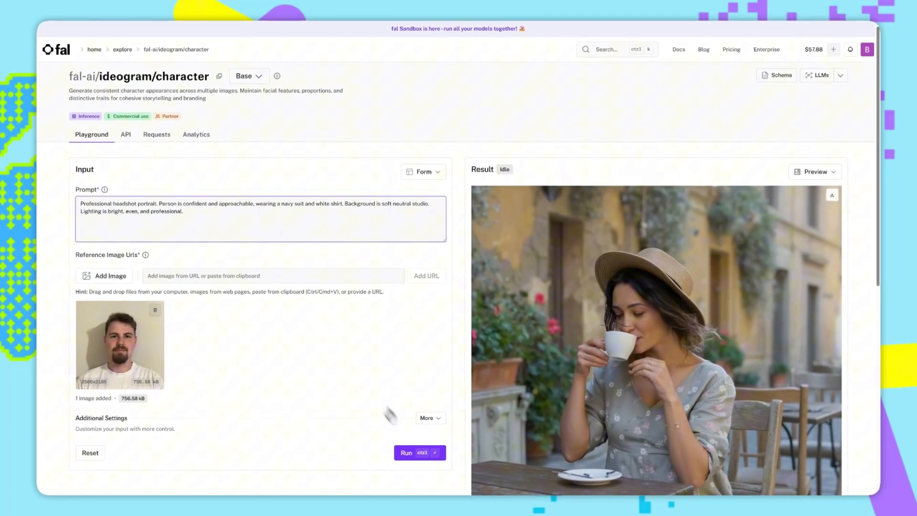
Run the professional headshot generation using the man's reference photo.
left_click(406, 453)
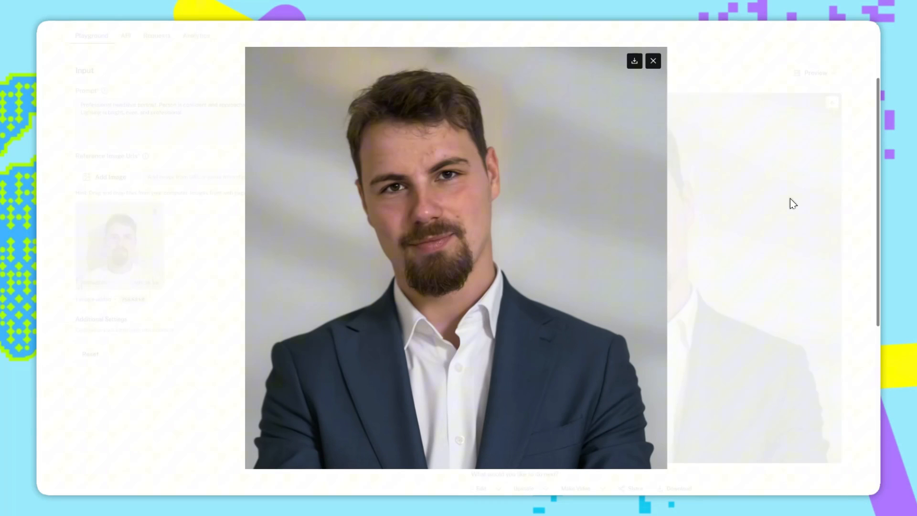
Close the enlarged headshot preview to return to the café prompt form.
left_click(653, 61)
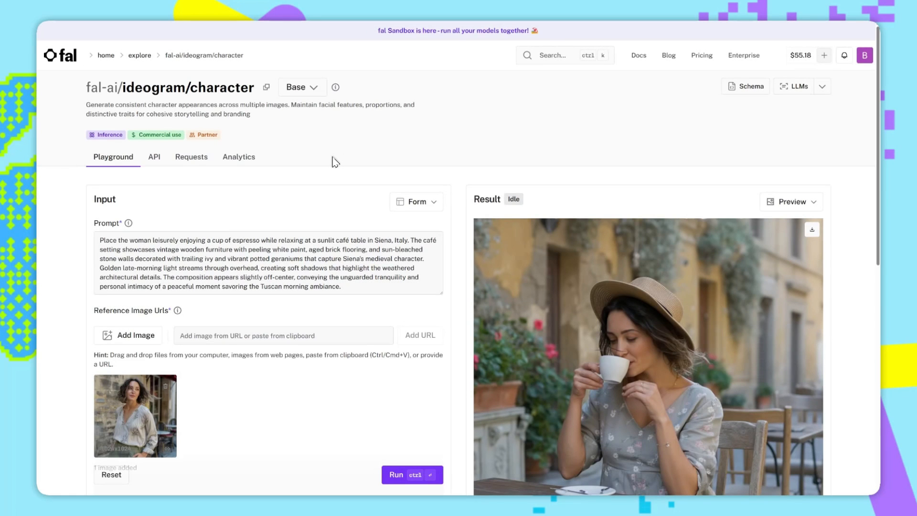
View the man-sipping-espresso café result at full size, then close it.
scroll("down", 3)
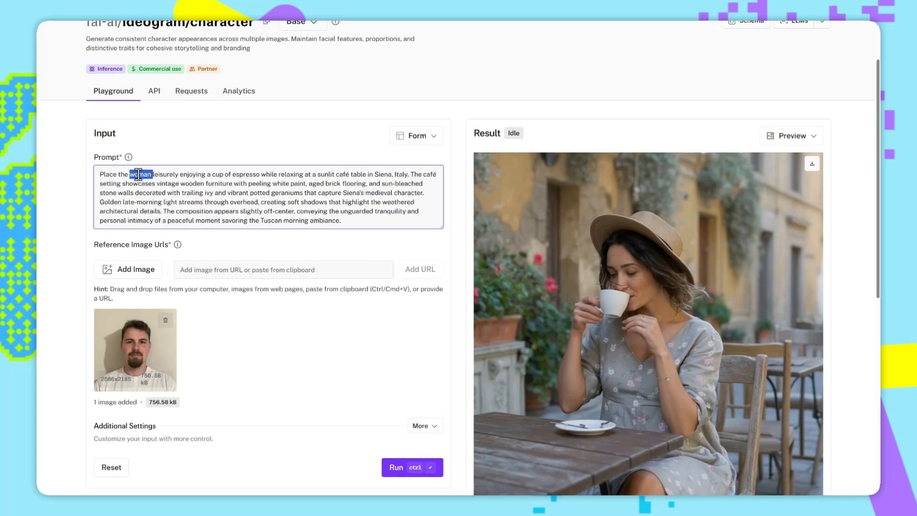
left_click(412, 467)
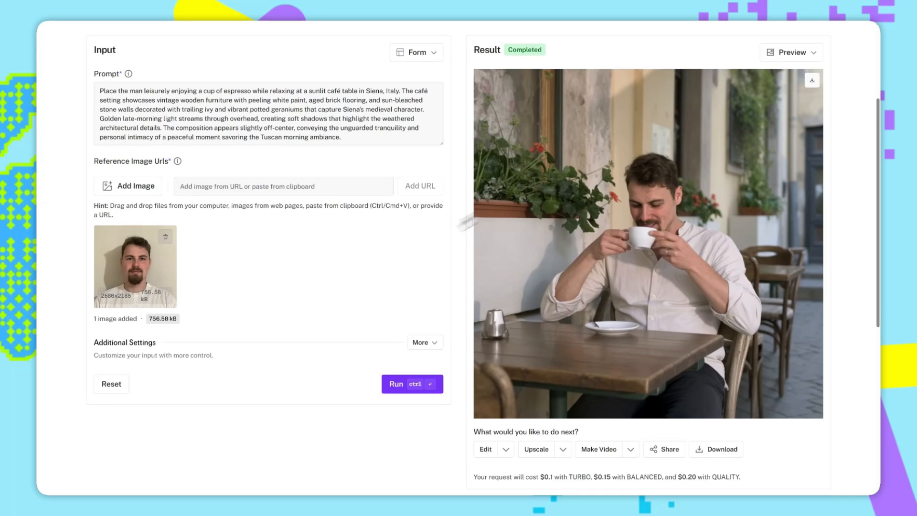
left_click(647, 240)
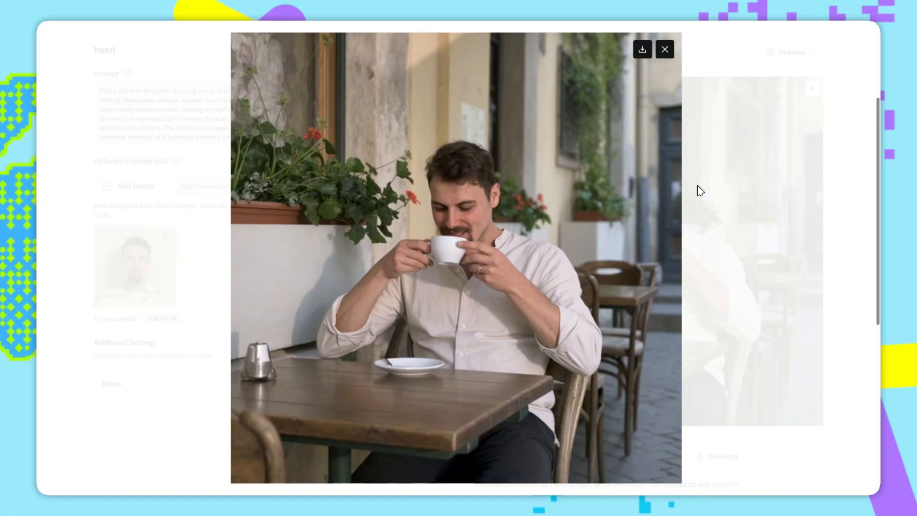
left_click(664, 49)
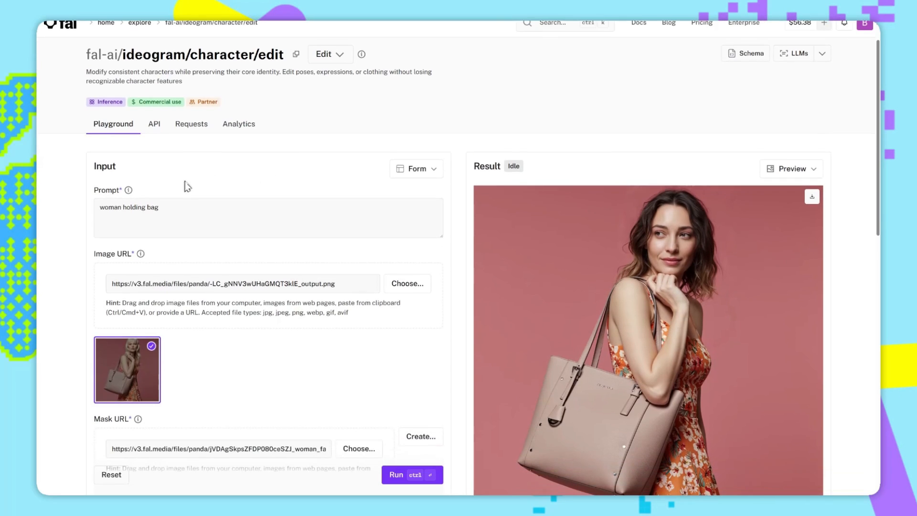
Load the western movie still and apply a painted mask over the cowboy's face.
scroll("down", 3)
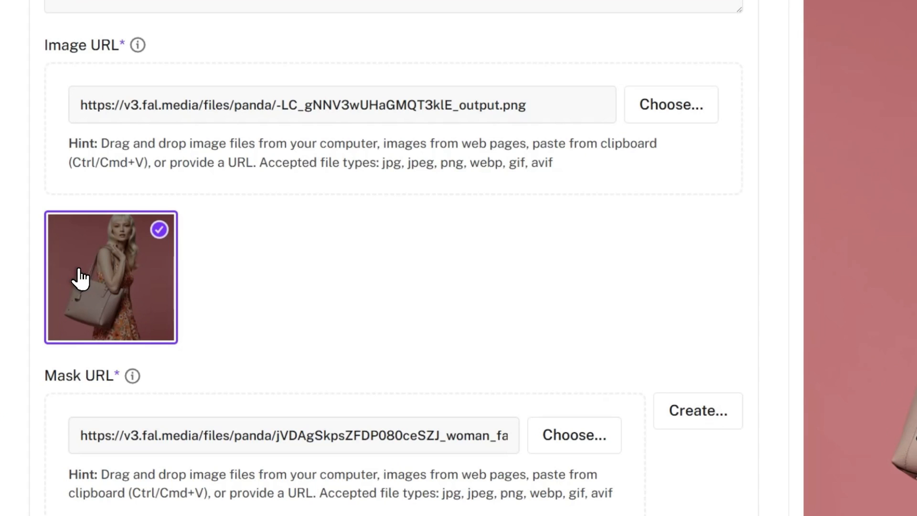
mouse_move(191, 293)
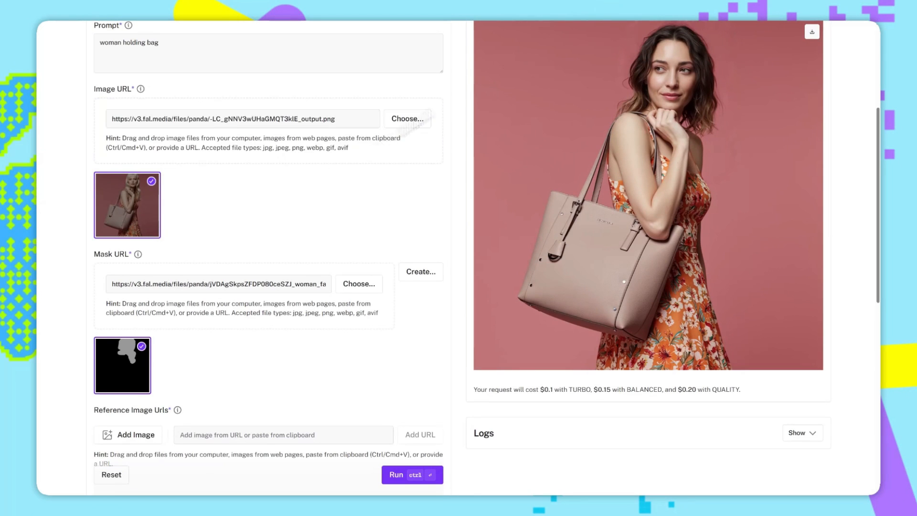
left_click(407, 118)
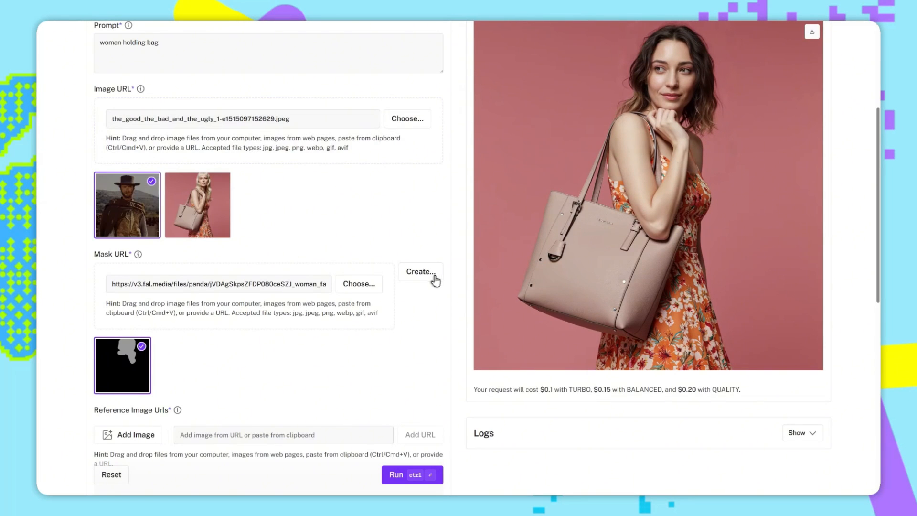
left_click(420, 271)
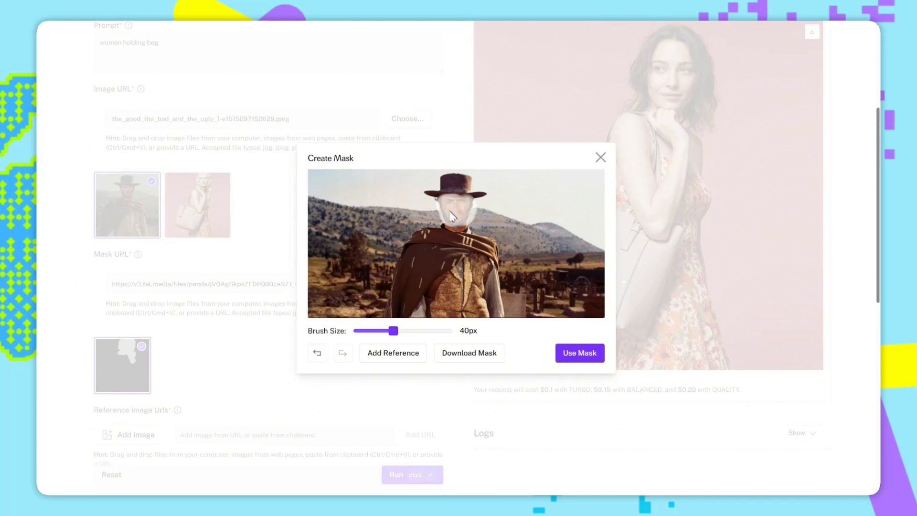
left_click(579, 352)
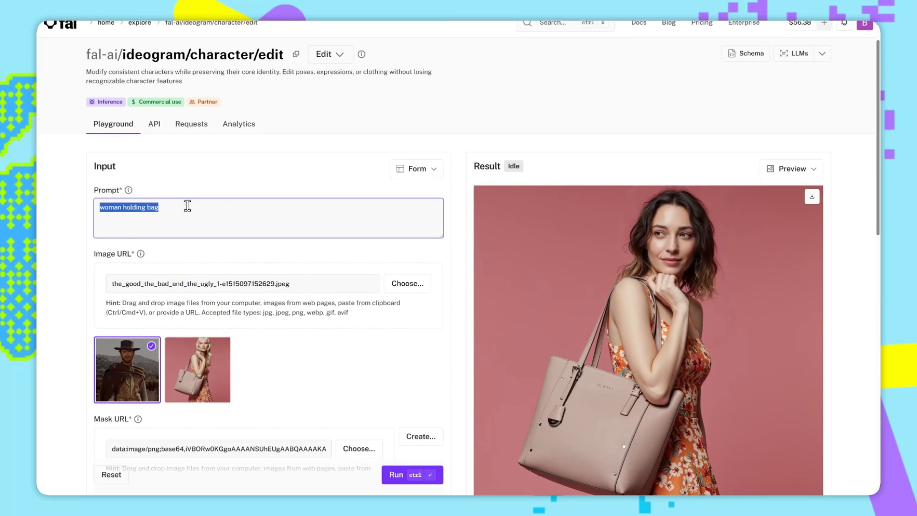
Generate the face swap with prompt 'the man in a western movie' and preview the result.
type("the man in a western m")
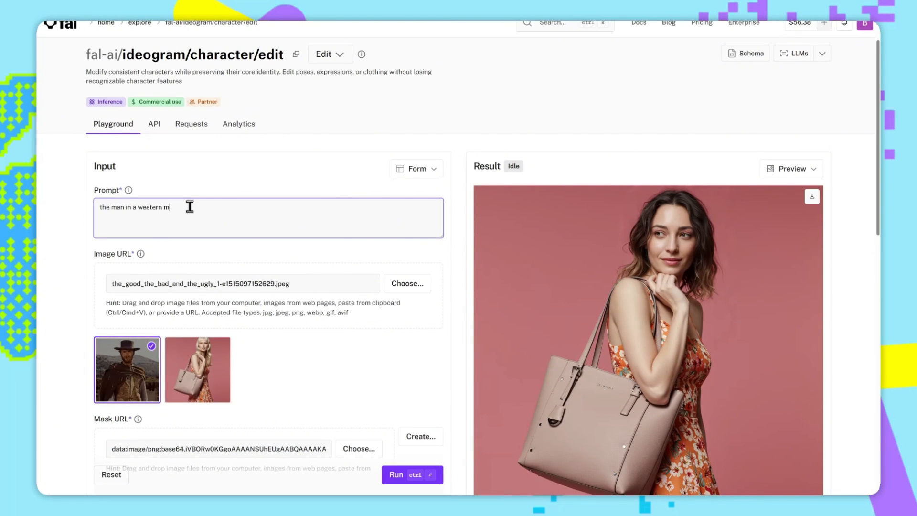
type("ovie")
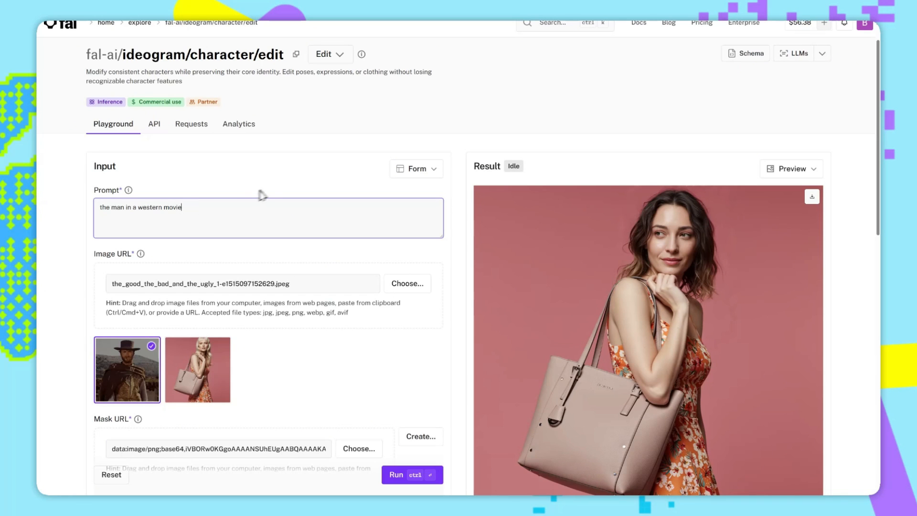
left_click(411, 474)
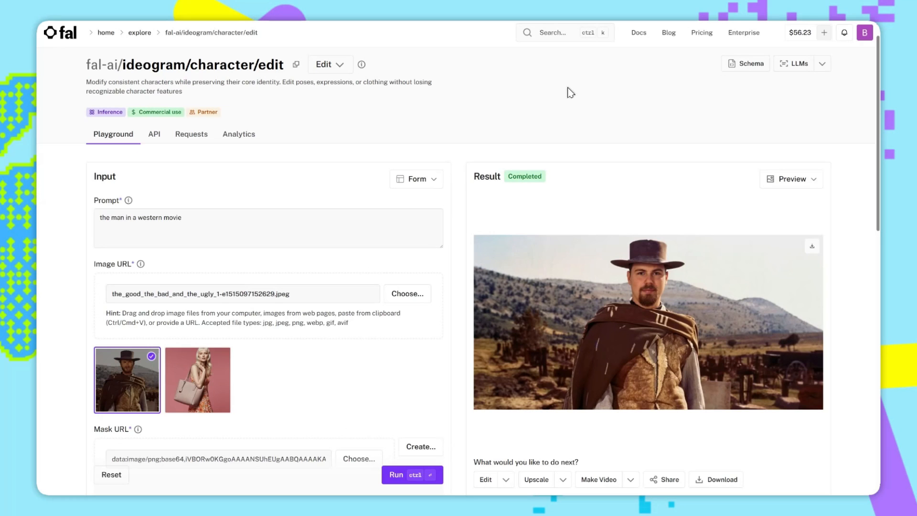
left_click(646, 322)
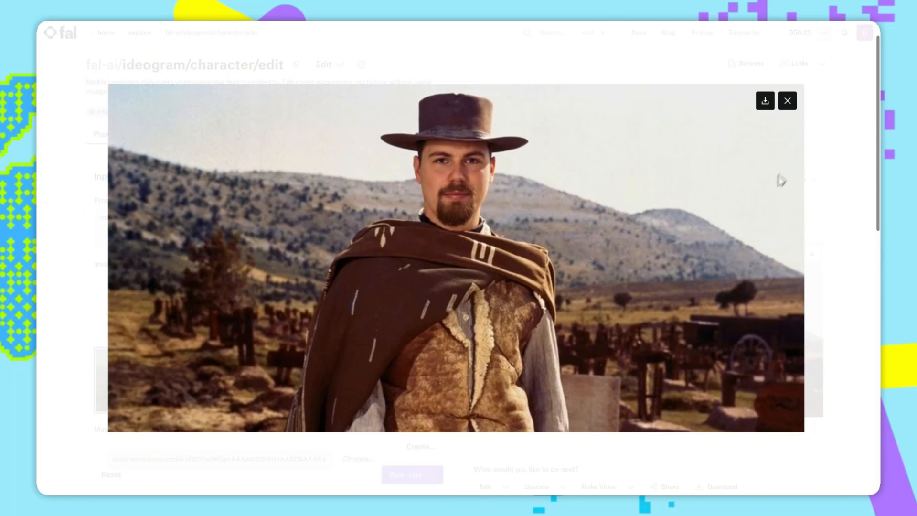
mouse_move(805, 154)
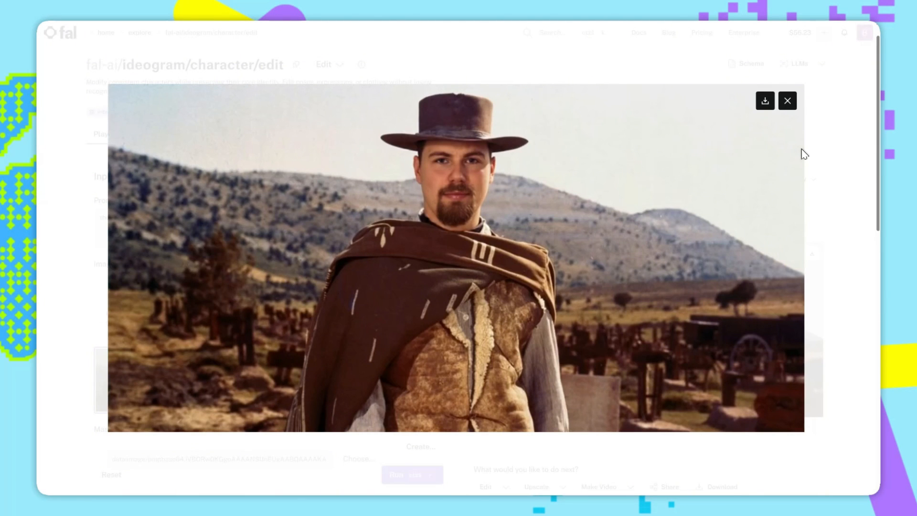
left_click(787, 101)
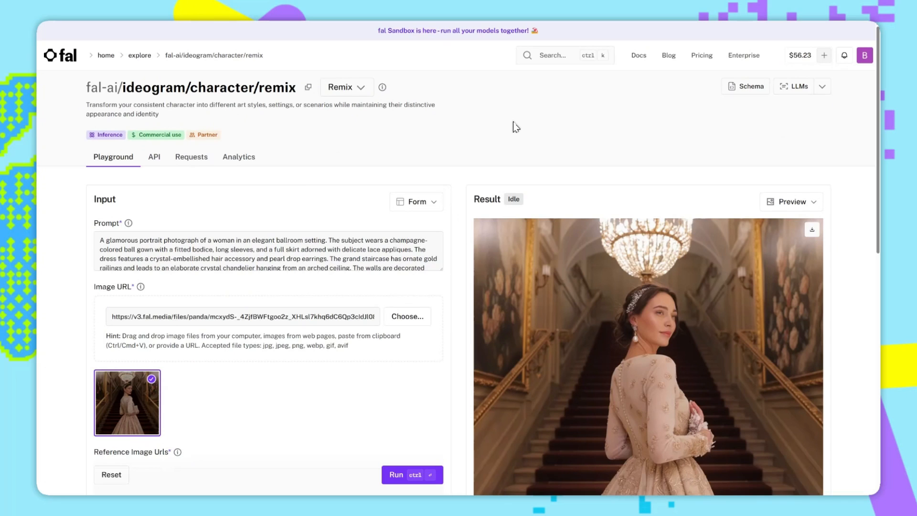
mouse_move(335, 138)
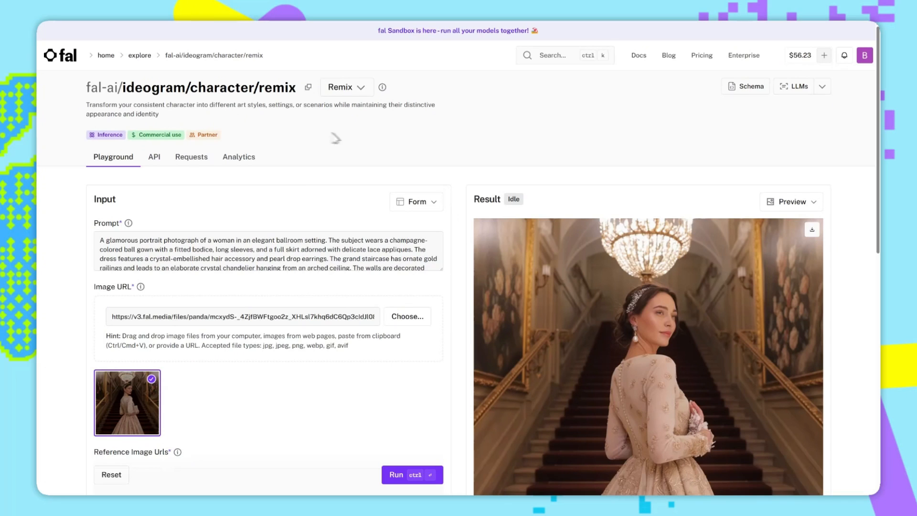
Remix with prompt 'The man in the dark scene' and preview the dark result.
scroll("down", 3)
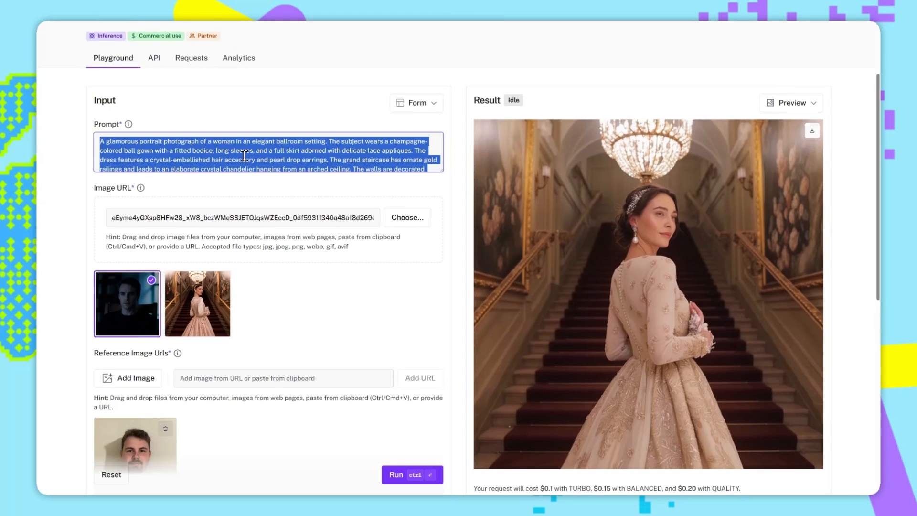
type("The man in the dark scene")
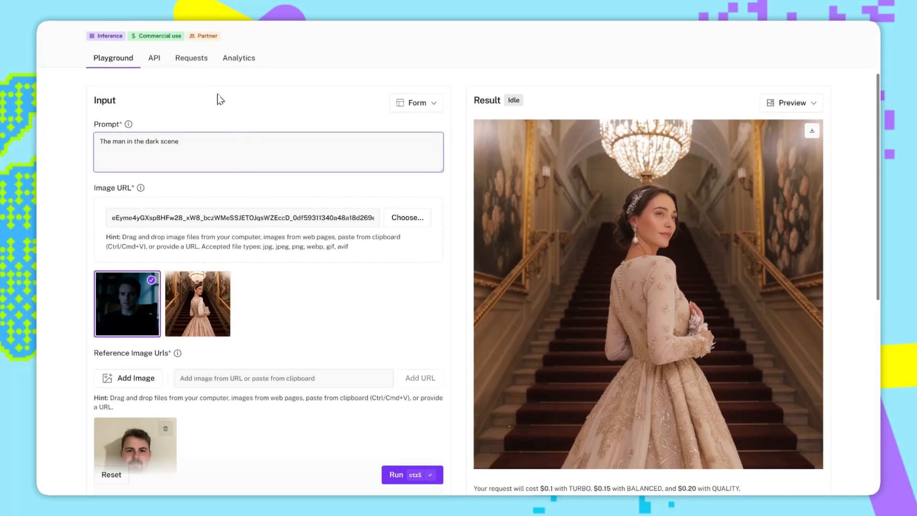
scroll("down", 3)
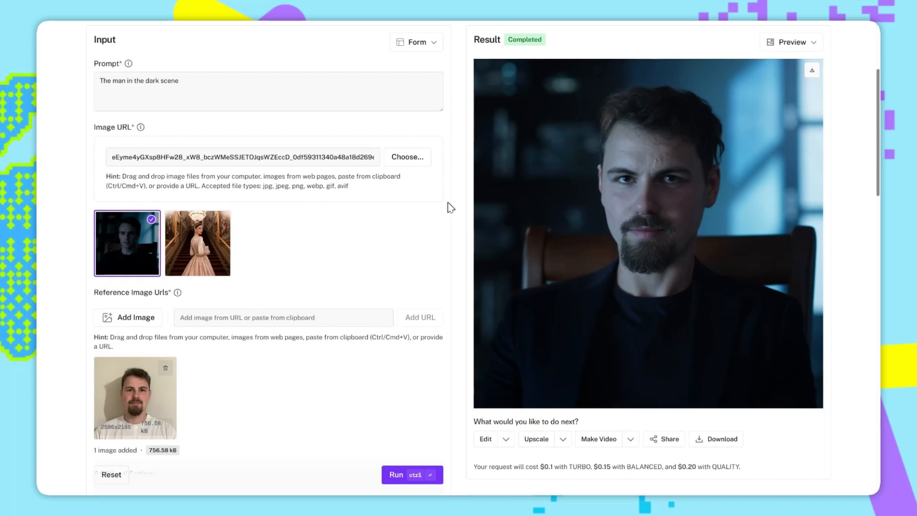
left_click(646, 234)
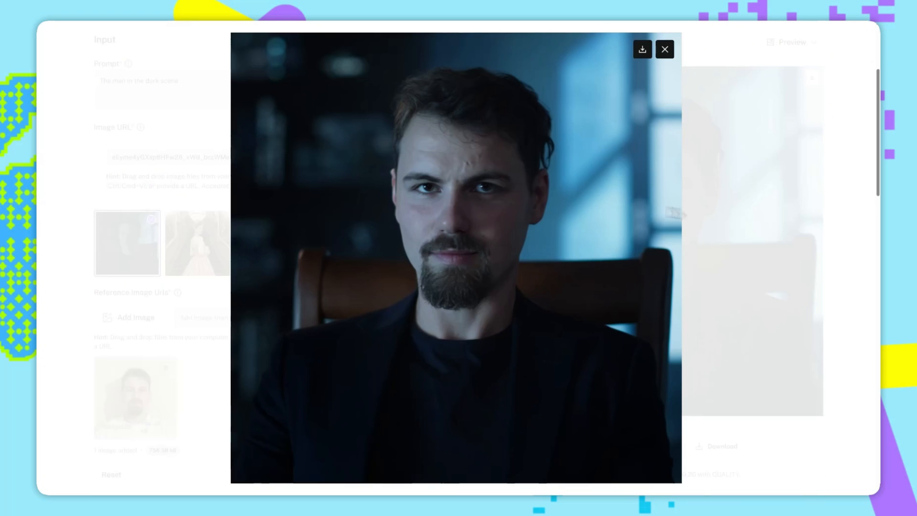
left_click(665, 49)
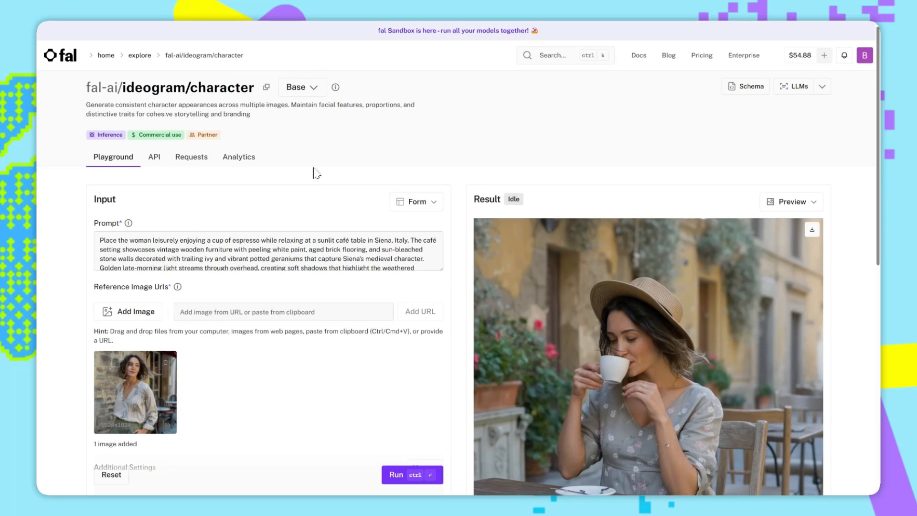
mouse_move(316, 173)
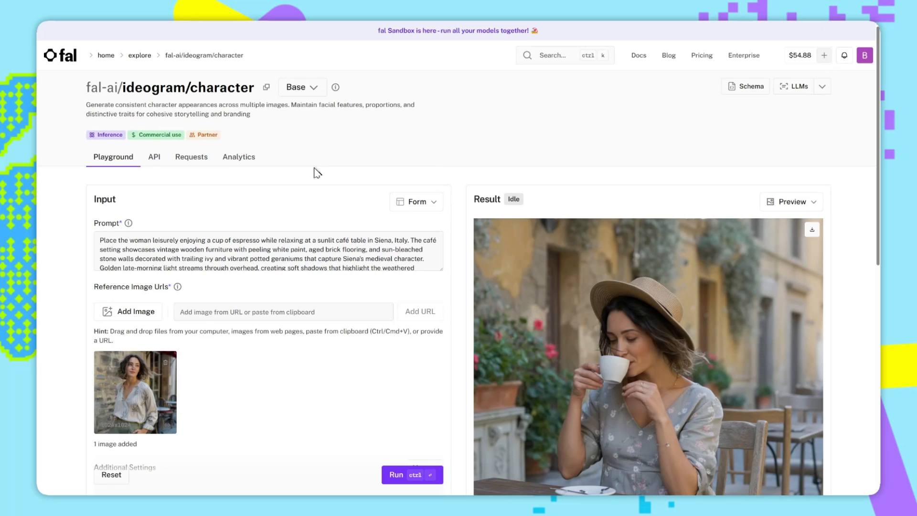
View the ideogram character model's API documentation, then return to the dashboard home.
left_click(154, 156)
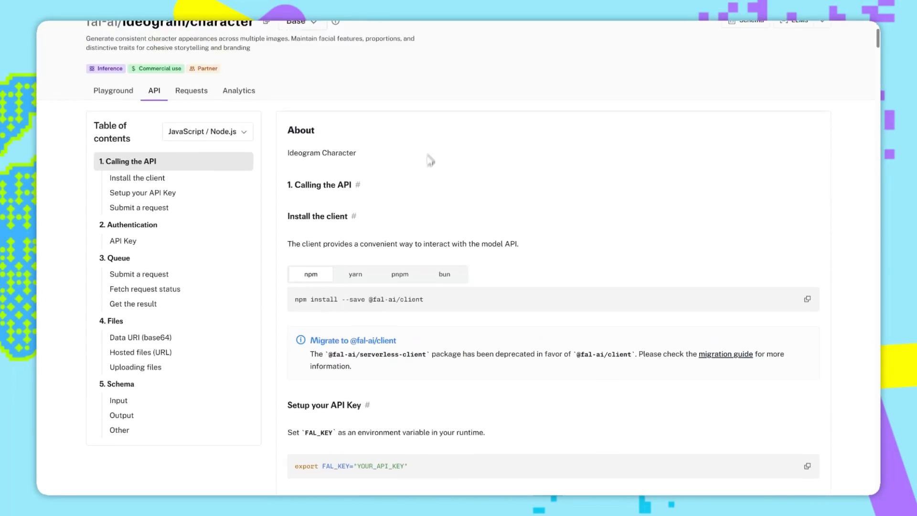
left_click(207, 131)
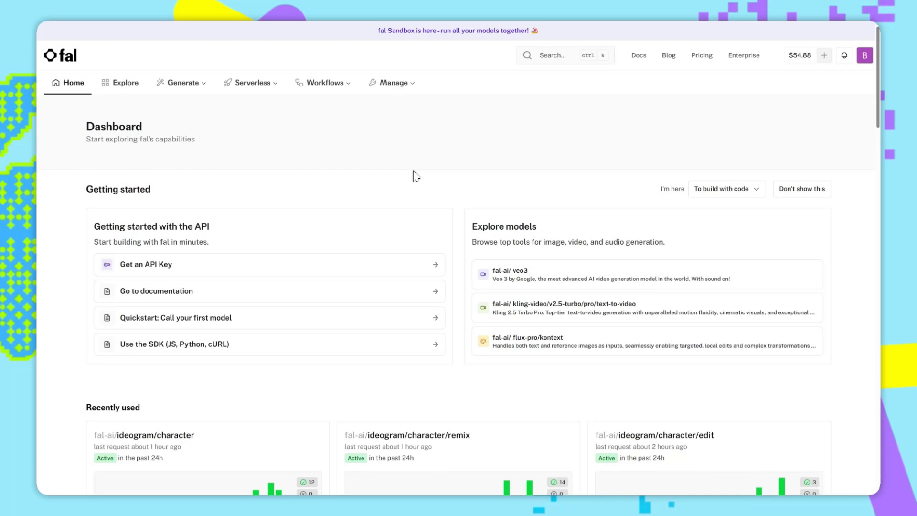
mouse_move(419, 146)
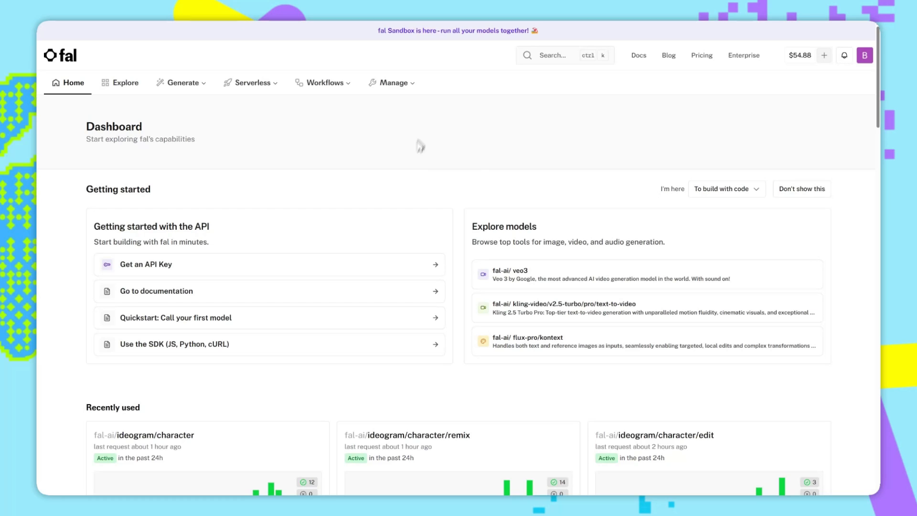
Start a new API-scoped key from the empty Keys page via Add key and Create Key.
left_click(393, 83)
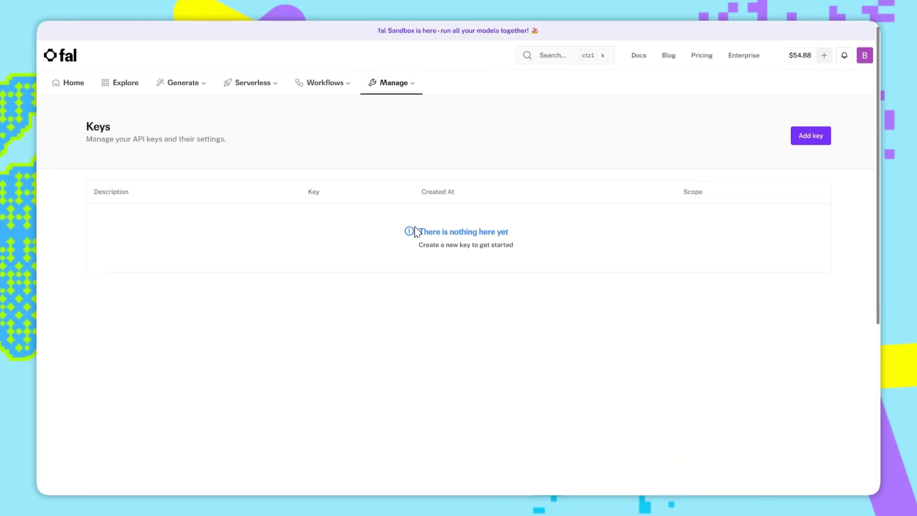
left_click(810, 135)
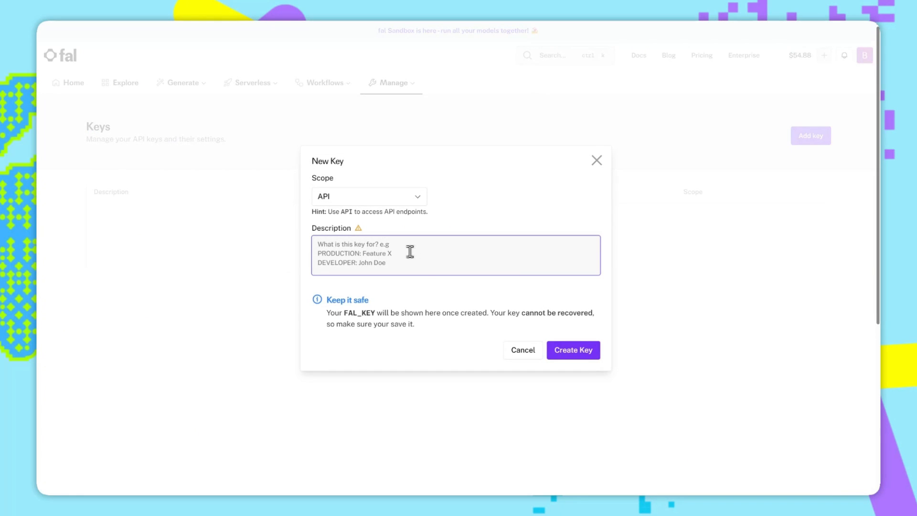
mouse_move(572, 350)
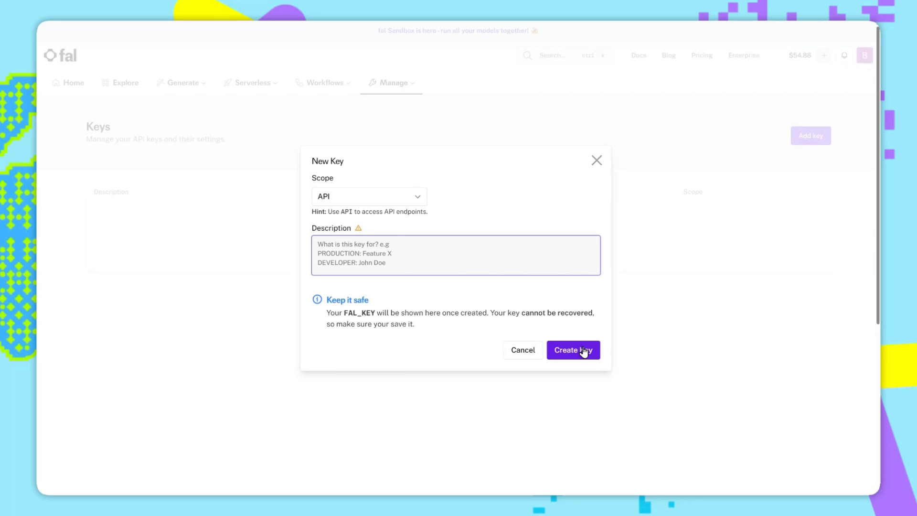
left_click(573, 350)
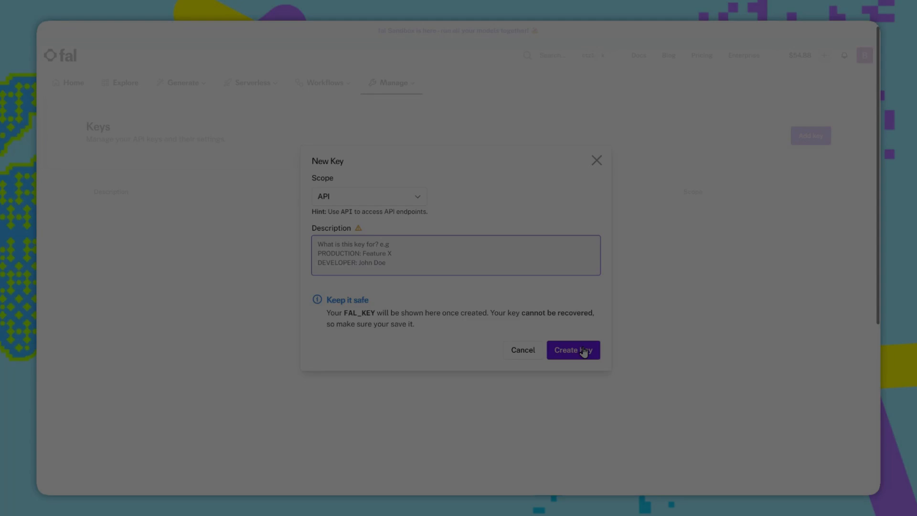